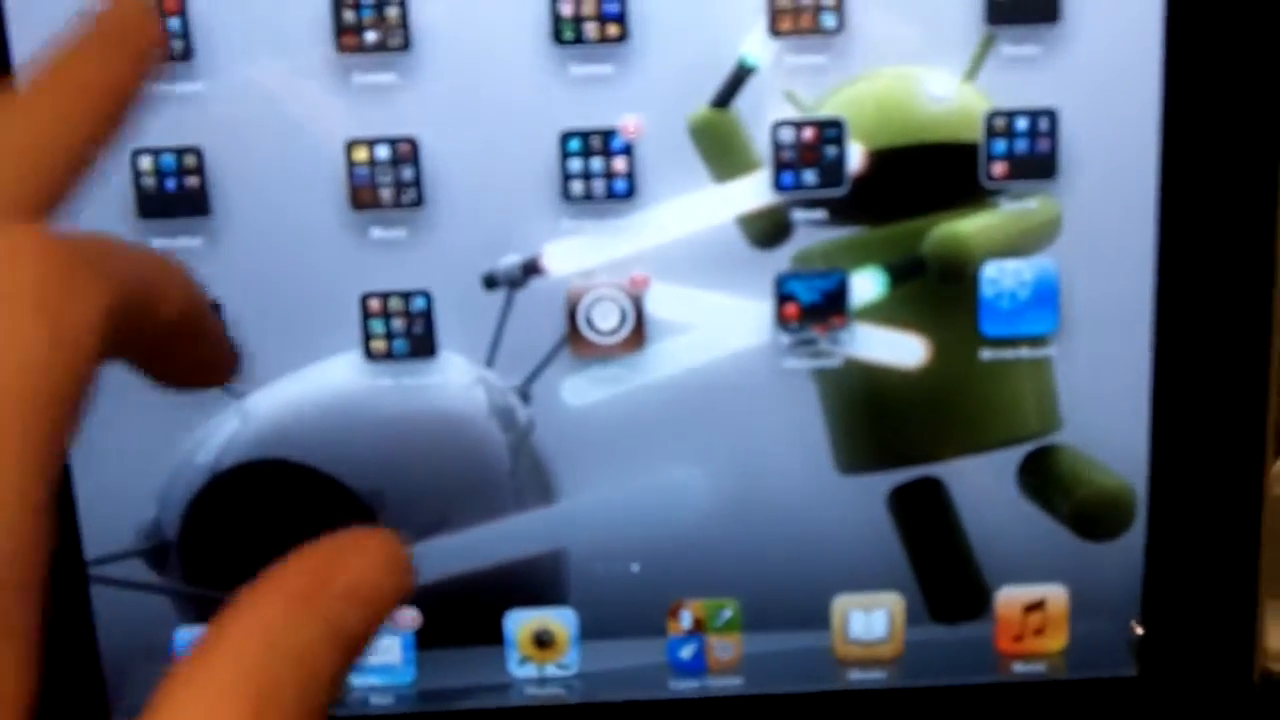
scroll(left, 3)
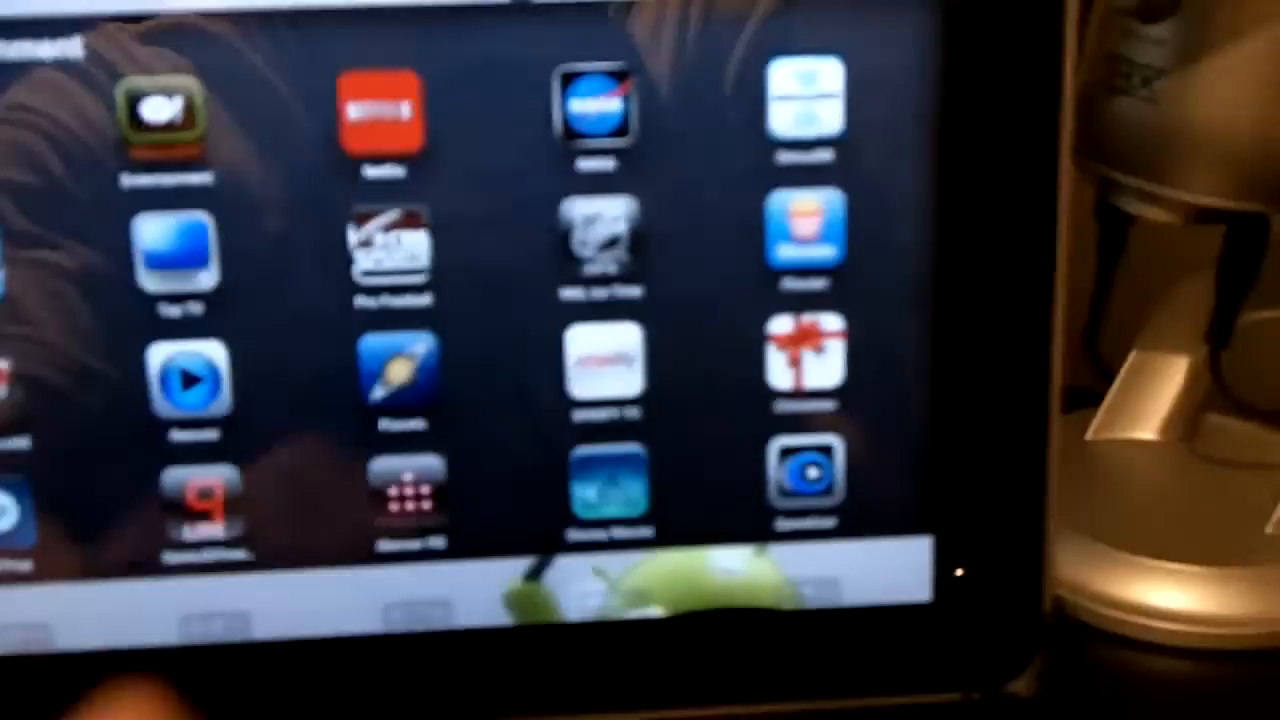